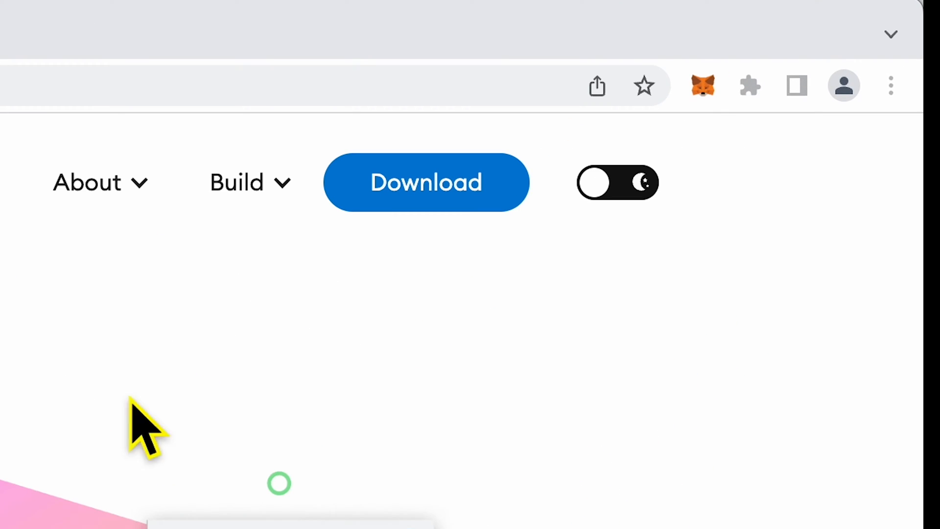
# Open the MetaMask extension popup to its locked password screen
pyautogui.click(701, 85)
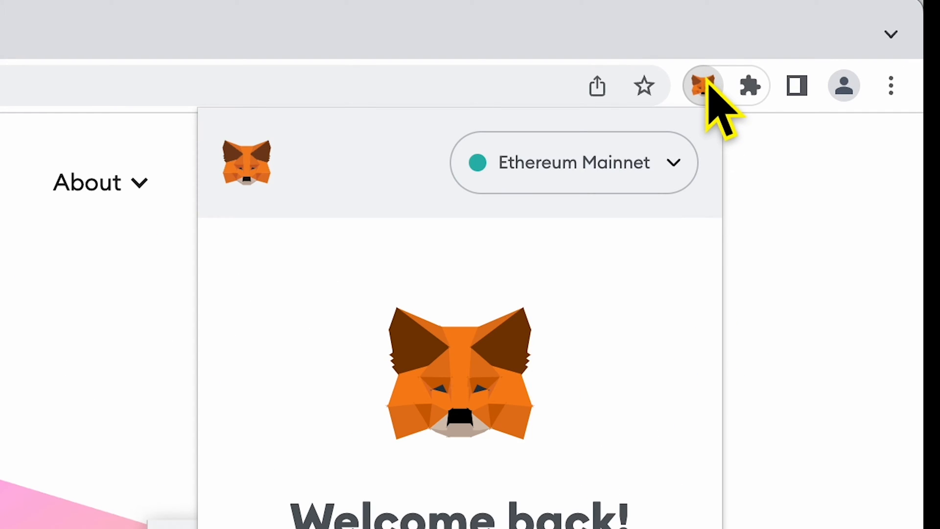
pyautogui.click(702, 85)
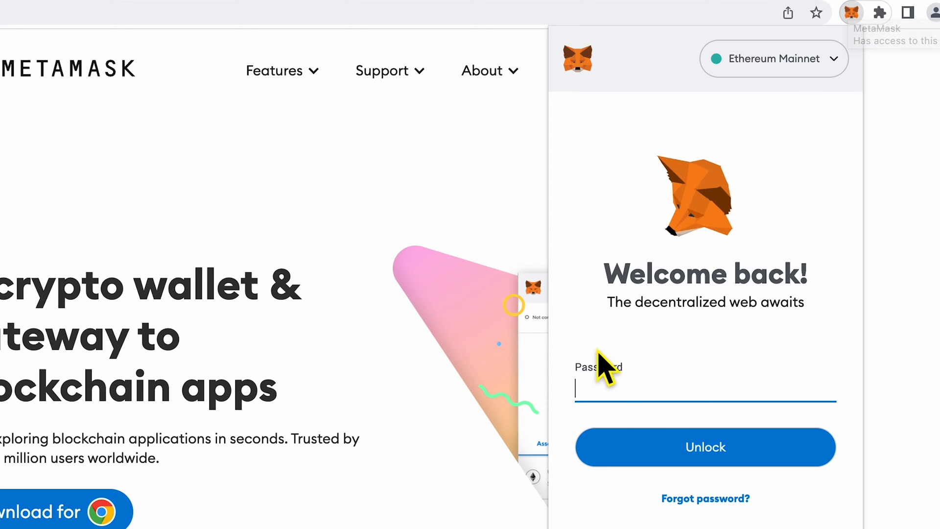
pyautogui.moveTo(658, 364)
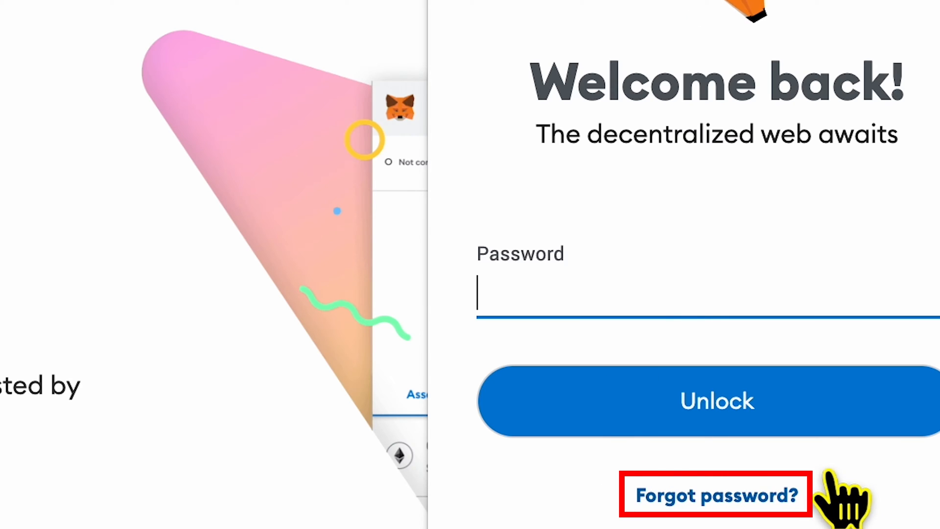
pyautogui.moveTo(605, 497)
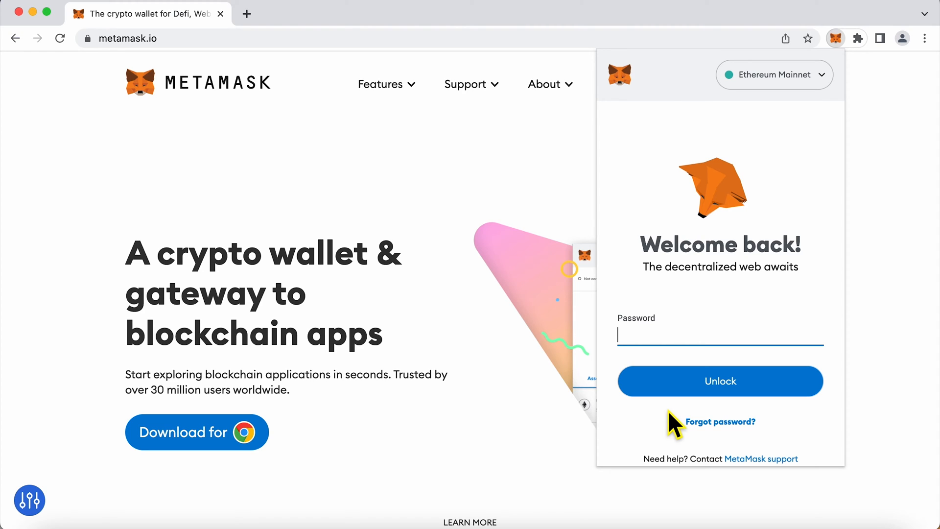
pyautogui.moveTo(792, 38)
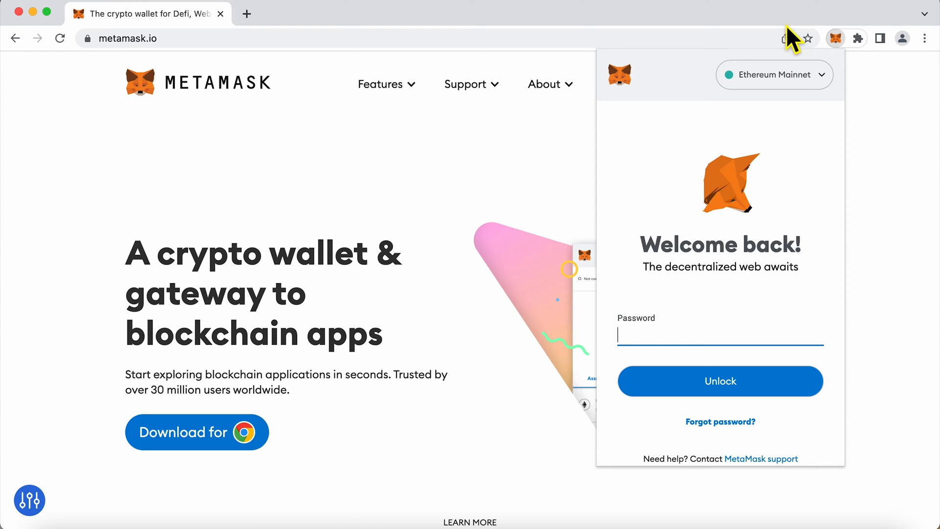
pyautogui.moveTo(706, 197)
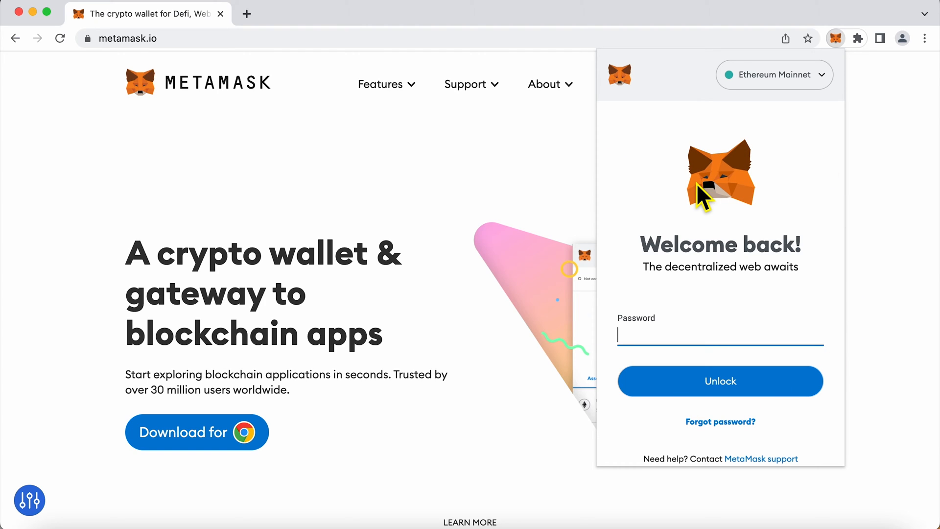
pyautogui.moveTo(733, 413)
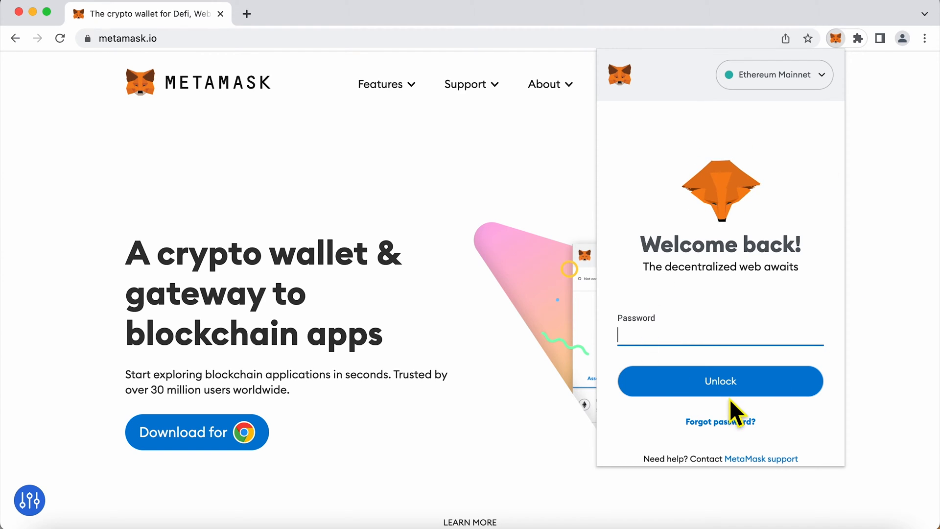
# Choose 'Forgot password?' and scroll to the Secret Recovery Phrase fields
pyautogui.click(721, 421)
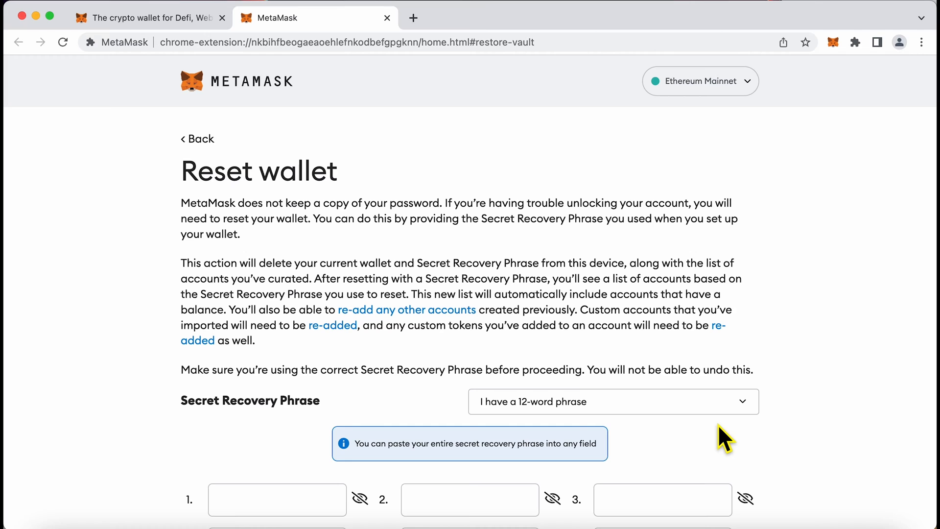
pyautogui.scroll(-3)
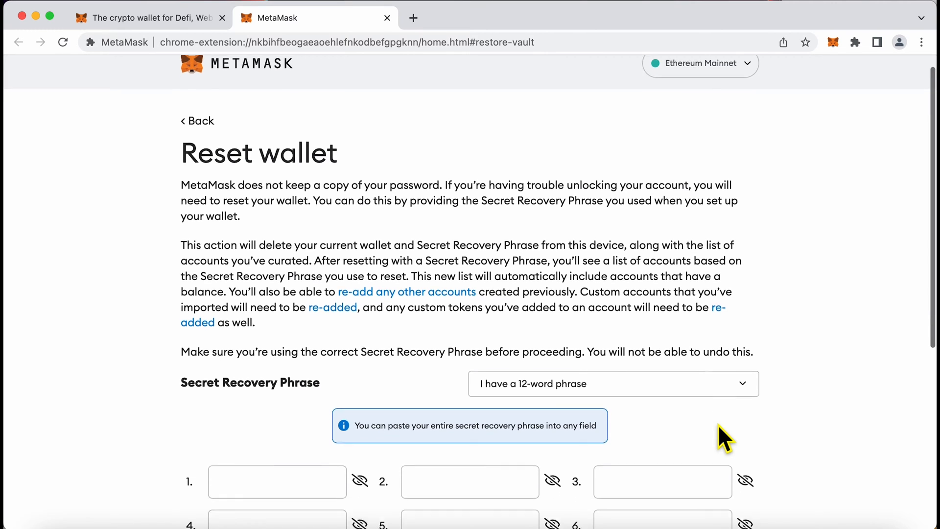
pyautogui.scroll(-3)
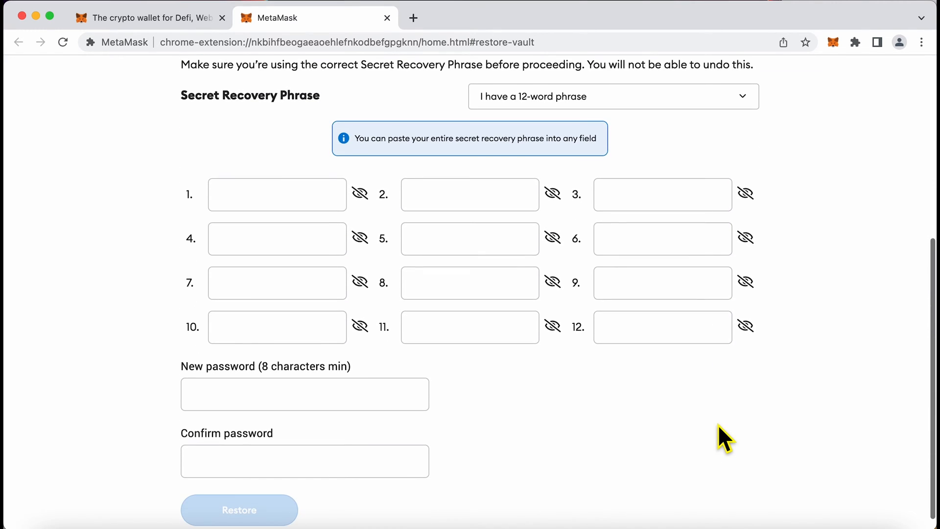
pyautogui.doubleClick(249, 95)
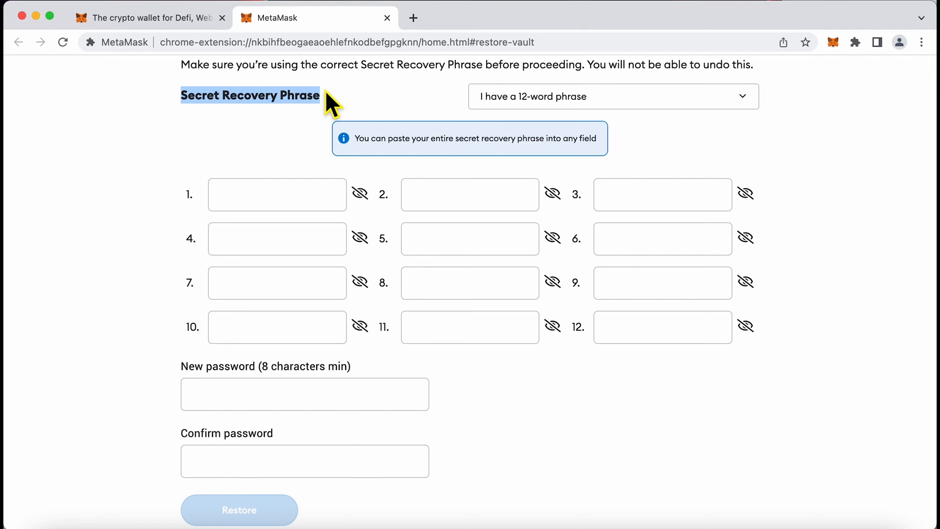
pyautogui.moveTo(265, 379)
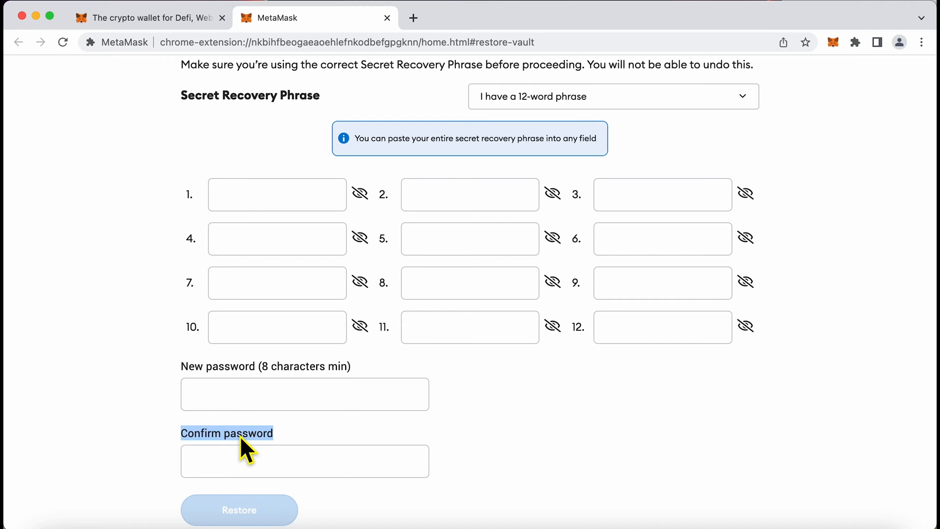
pyautogui.click(305, 394)
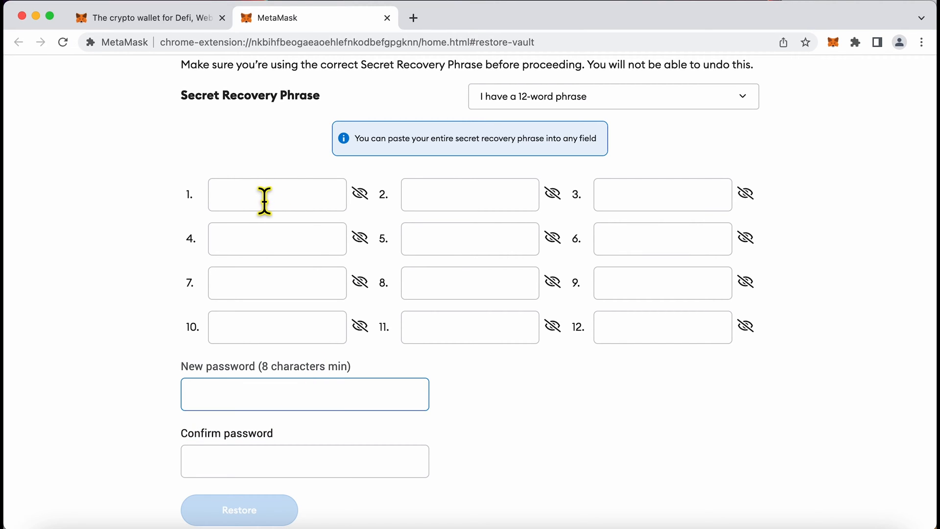
pyautogui.click(278, 238)
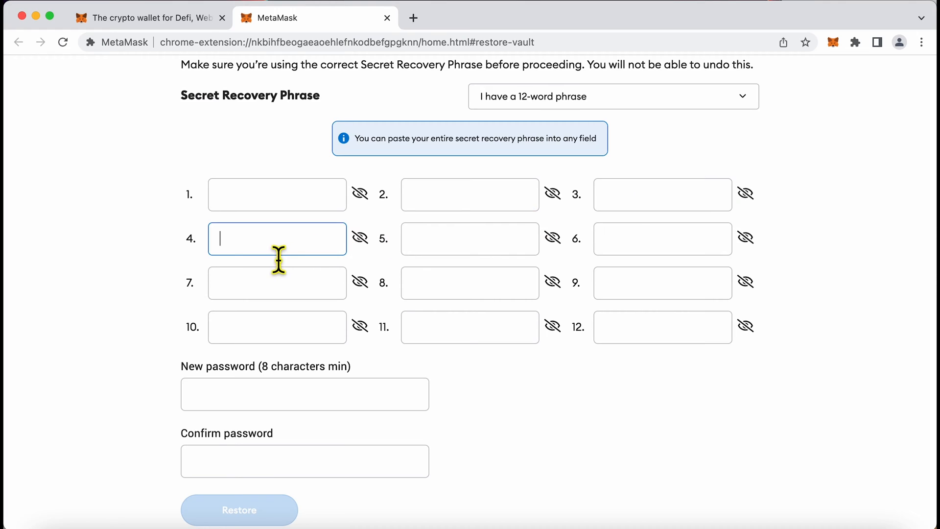
pyautogui.click(662, 327)
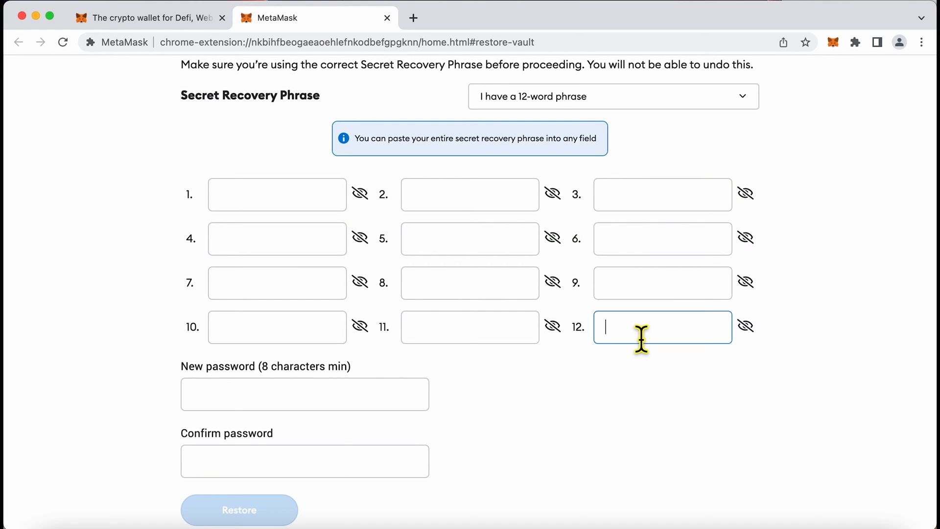
pyautogui.click(277, 195)
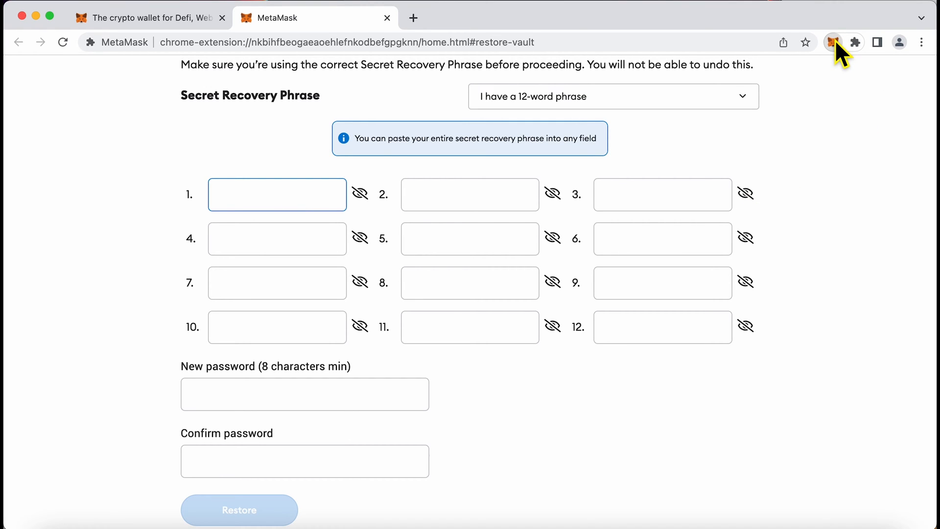
pyautogui.moveTo(788, 78)
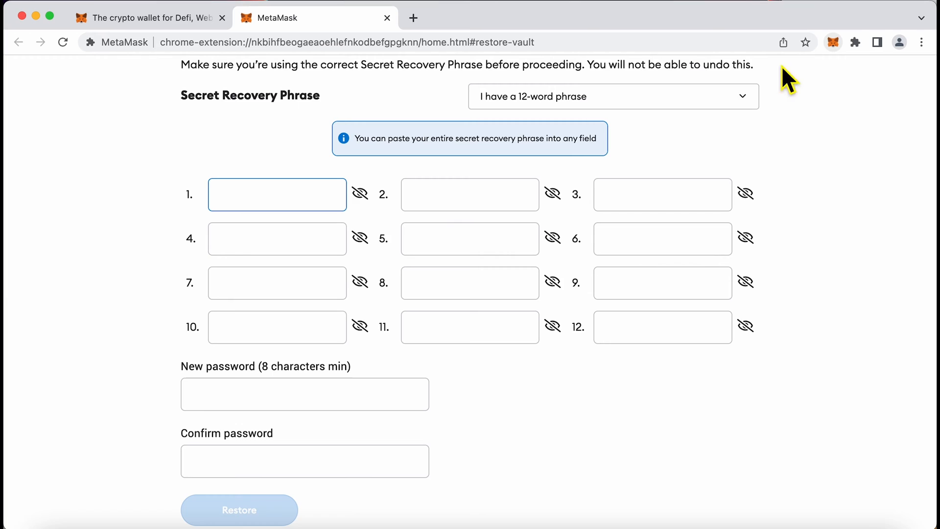
pyautogui.moveTo(274, 108)
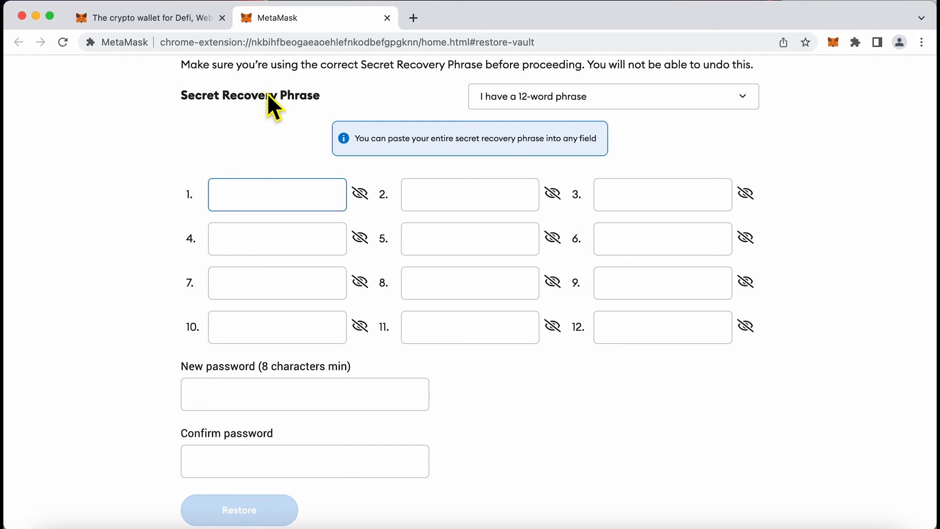
pyautogui.doubleClick(250, 95)
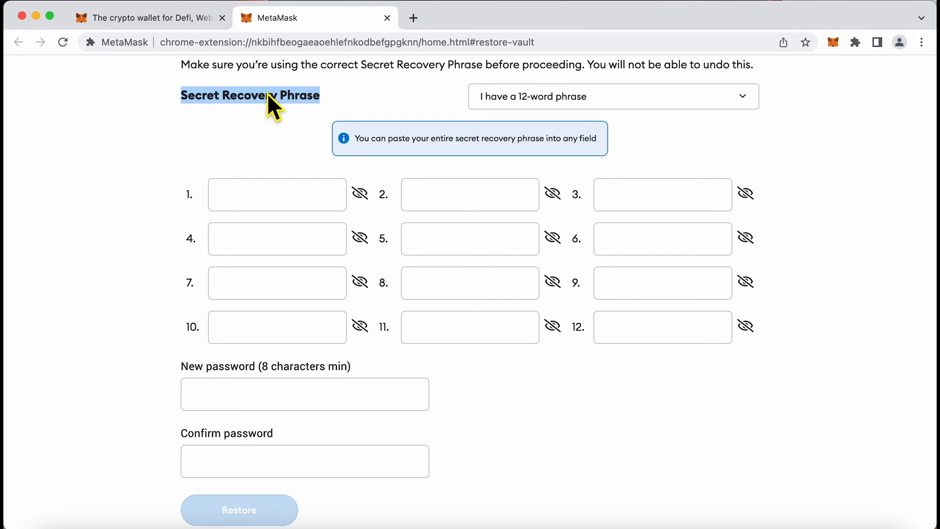
pyautogui.moveTo(906, 235)
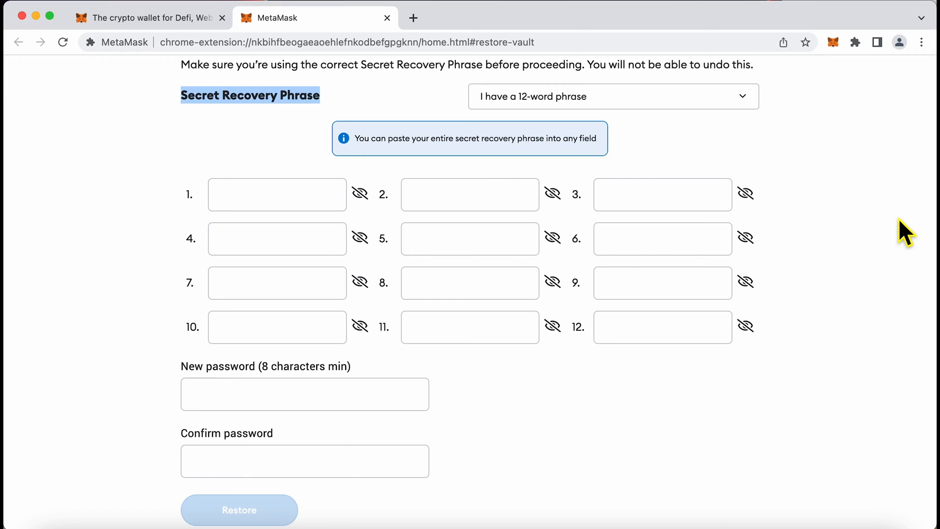
pyautogui.moveTo(339, 162)
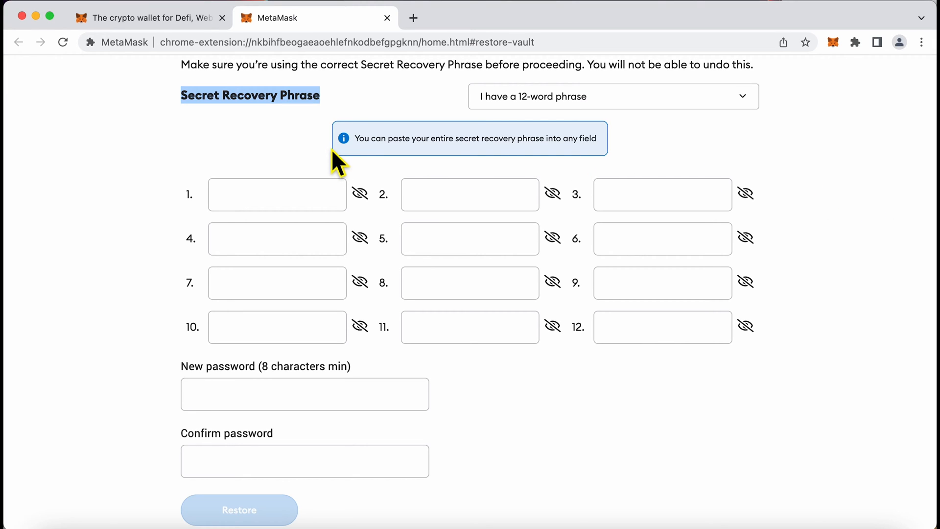
pyautogui.moveTo(569, 149)
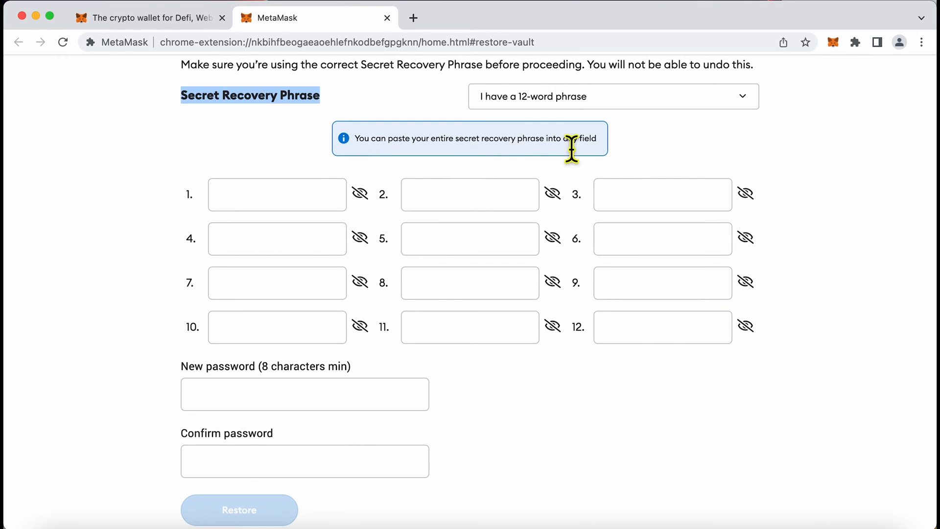
pyautogui.click(833, 42)
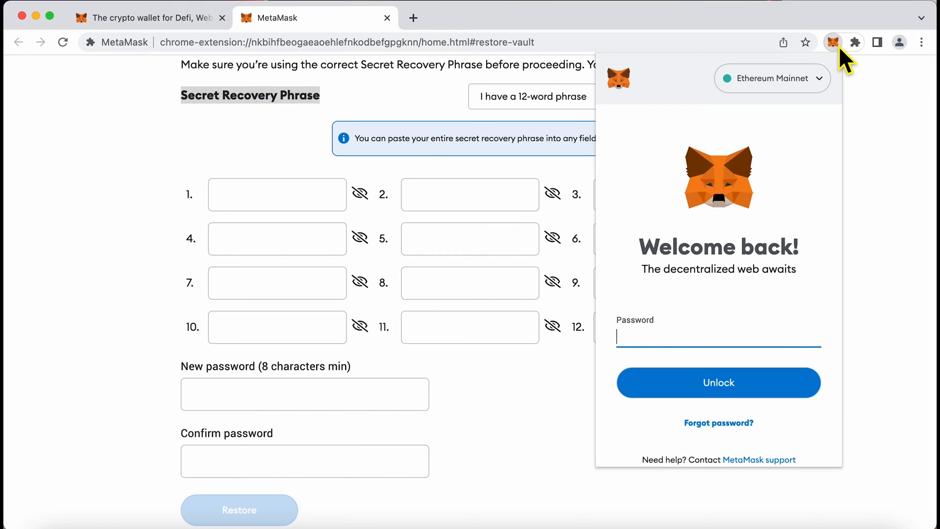
pyautogui.click(315, 153)
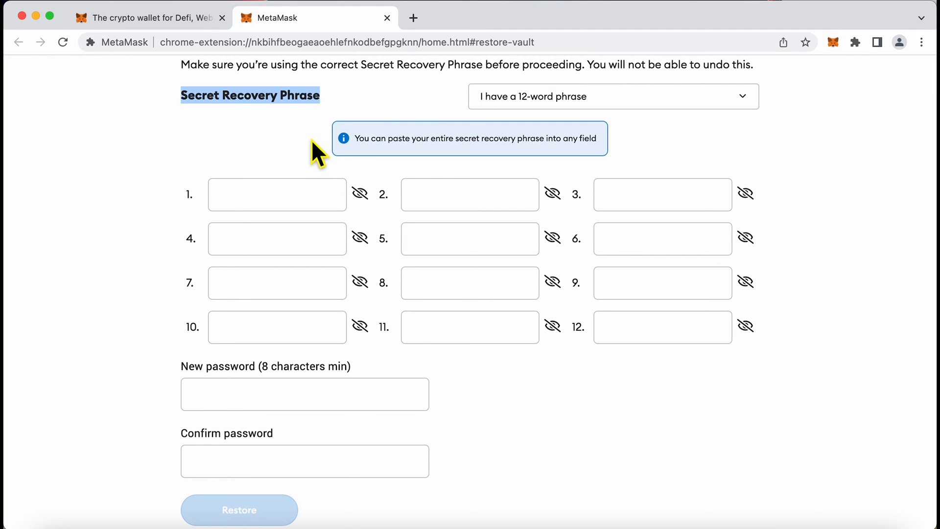
pyautogui.moveTo(296, 186)
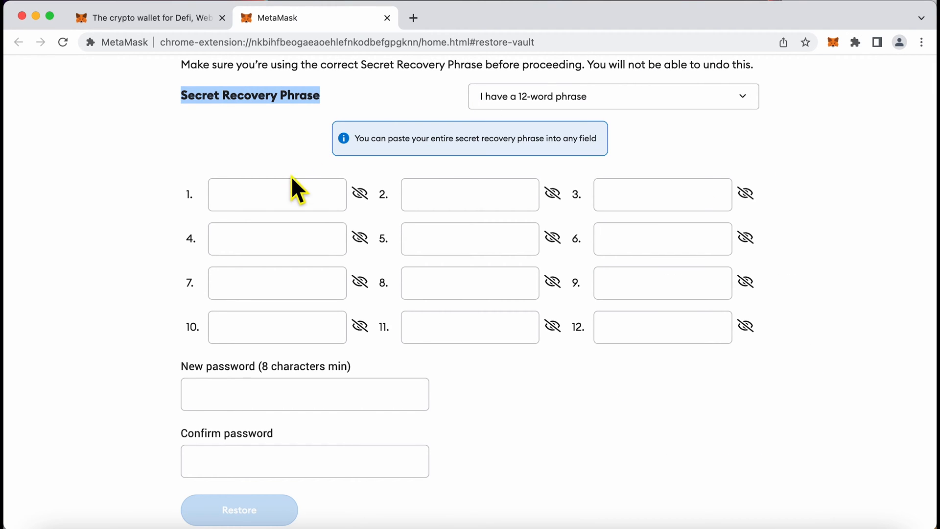
pyautogui.click(276, 193)
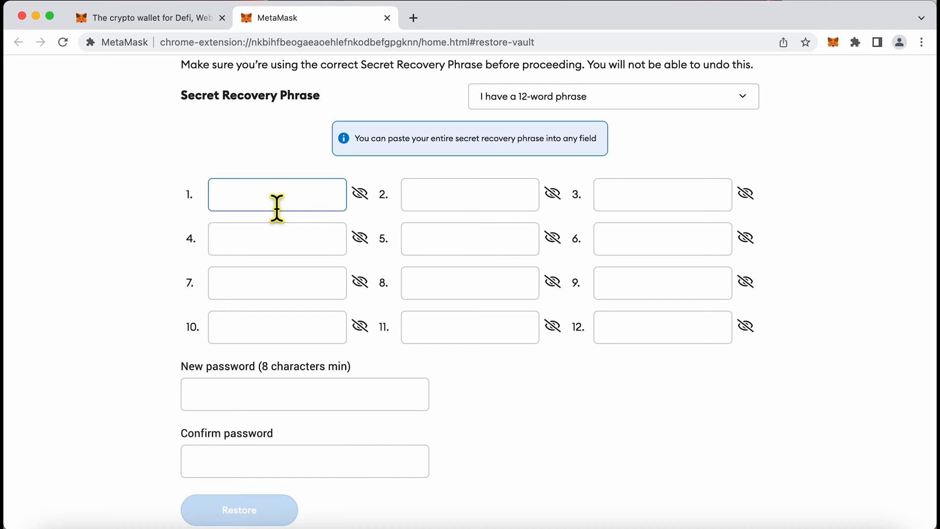
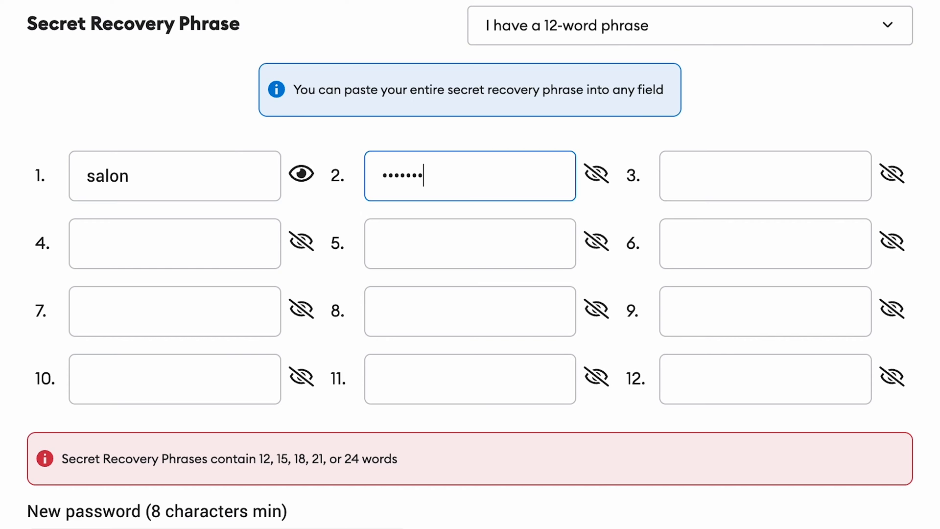
pyautogui.moveTo(596, 174)
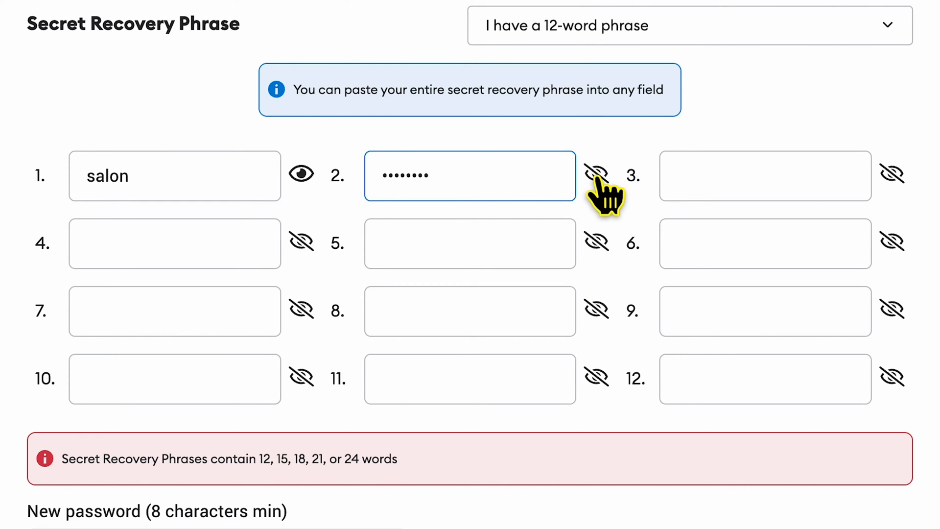
pyautogui.click(765, 176)
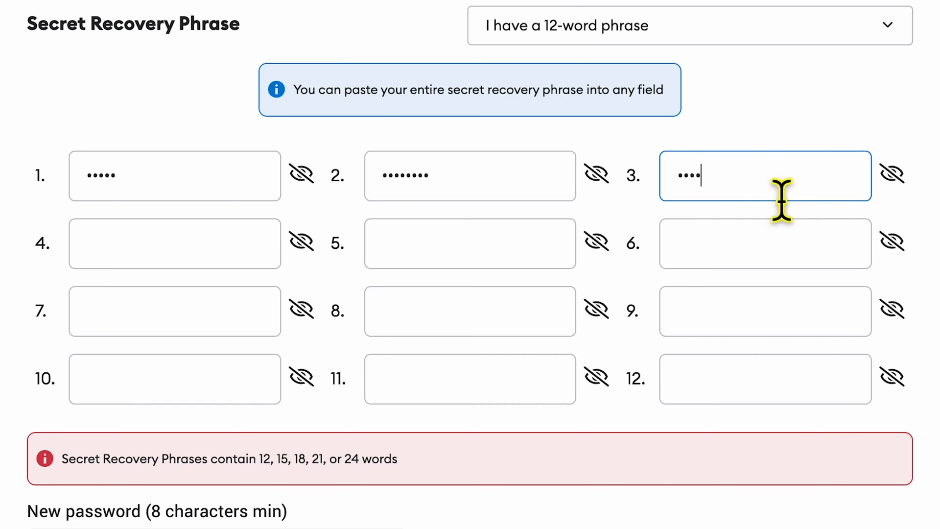
pyautogui.click(893, 174)
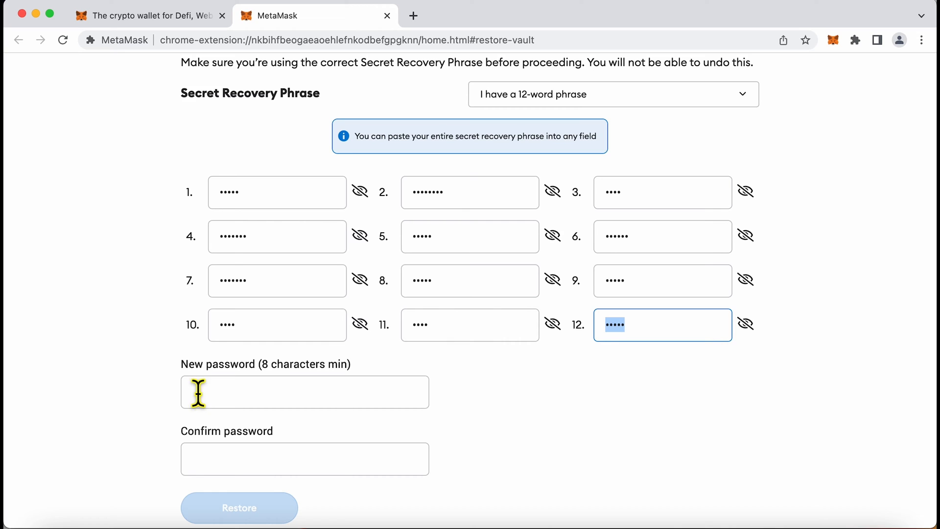
pyautogui.moveTo(715, 348)
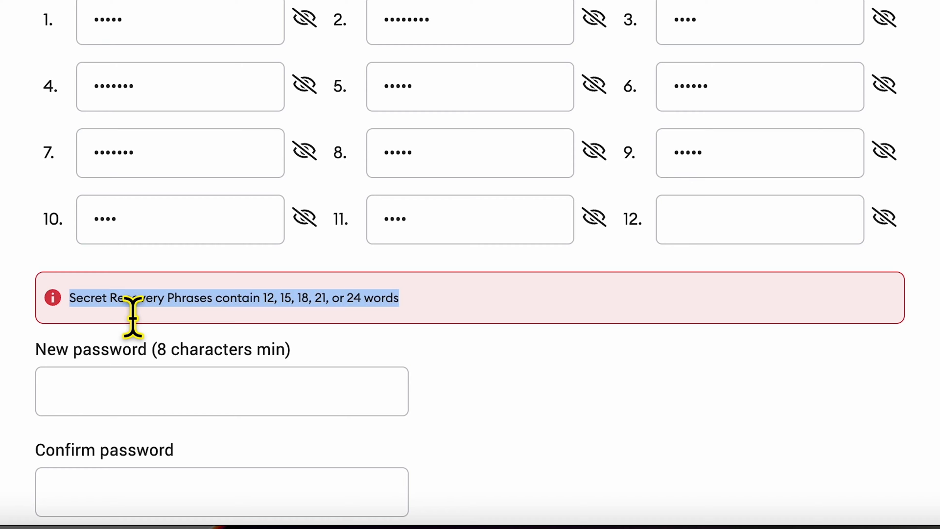
pyautogui.moveTo(269, 312)
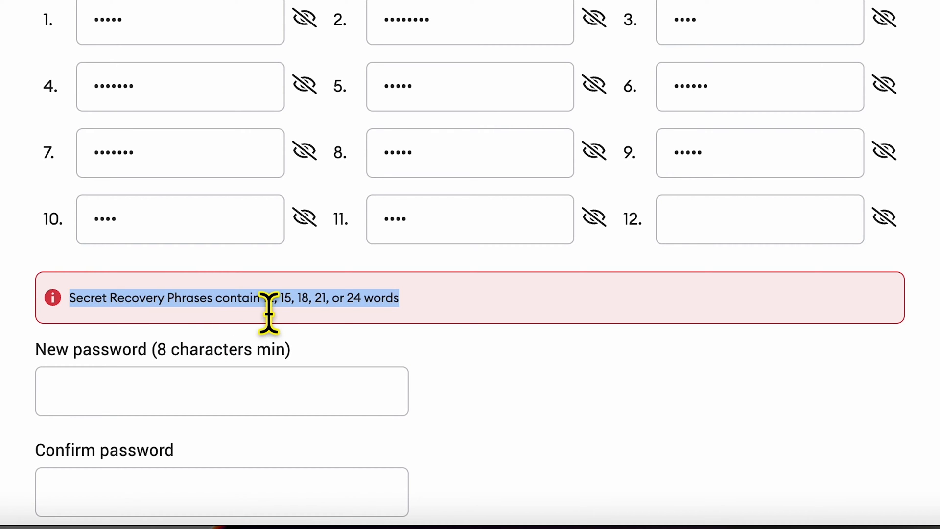
pyautogui.moveTo(419, 326)
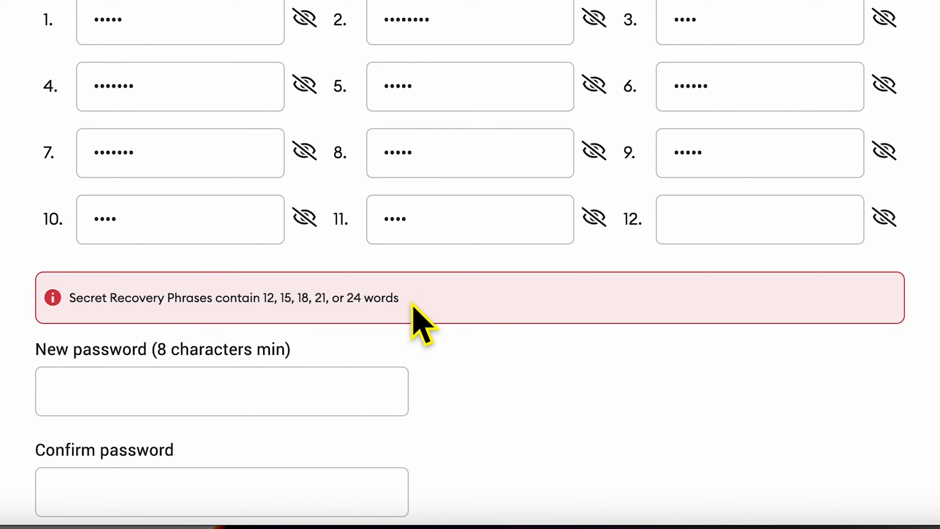
pyautogui.click(759, 219)
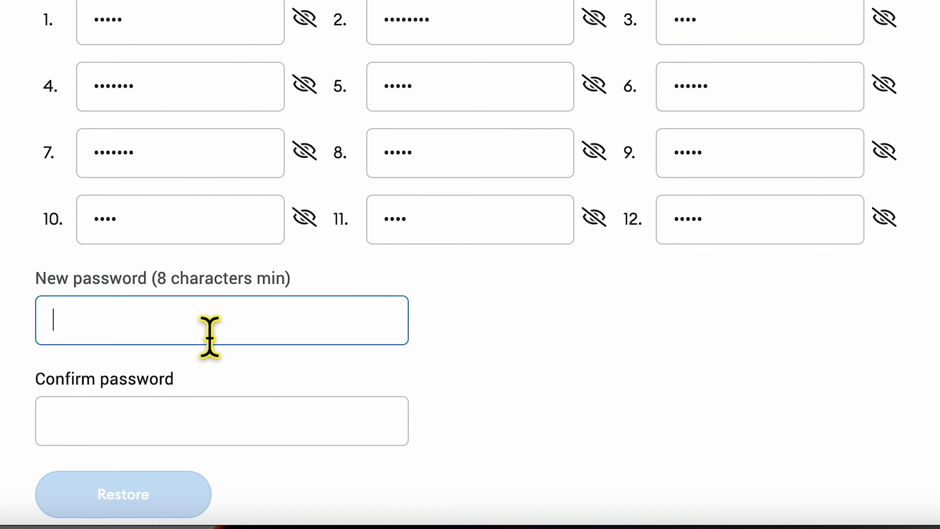
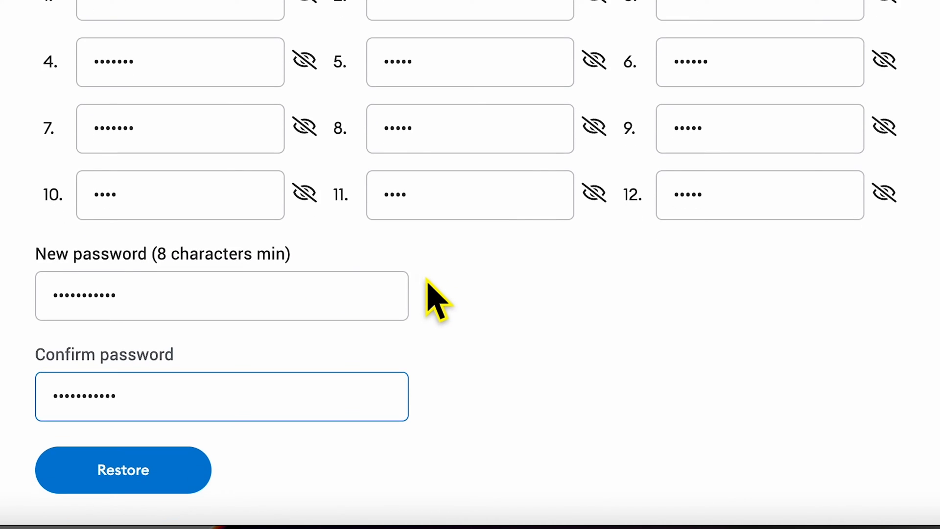
# Enter the new password and submit the wallet restore
pyautogui.click(123, 470)
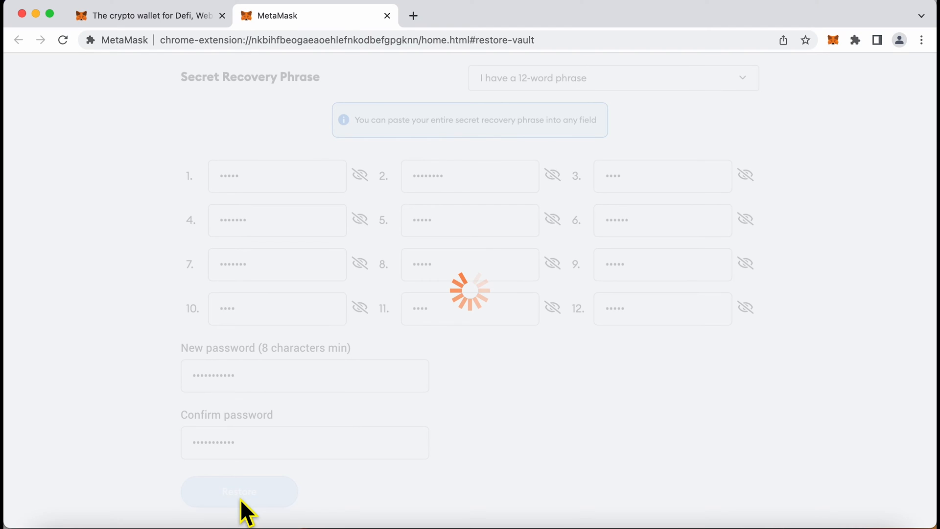
# Finish the restore flow and reach Account 1 showing 0 ETH
pyautogui.click(240, 491)
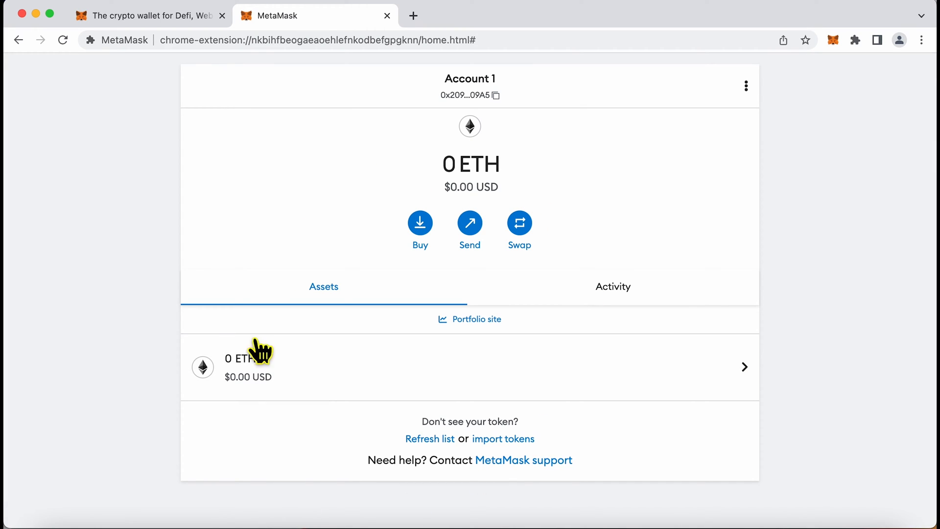
pyautogui.moveTo(833, 39)
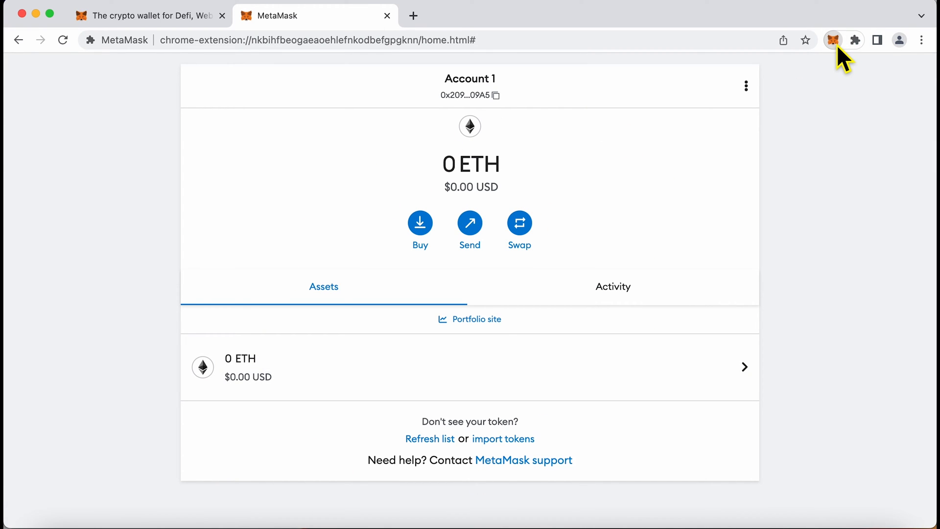
pyautogui.click(833, 40)
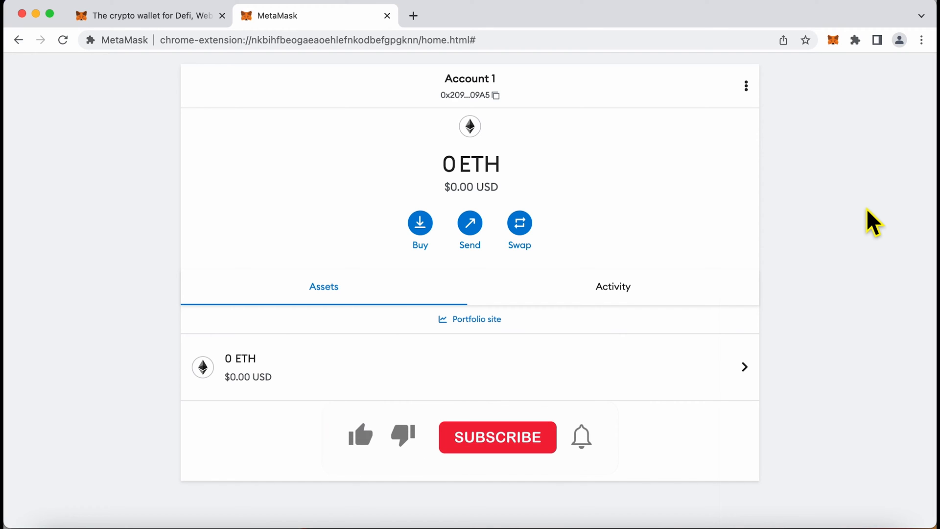
pyautogui.click(360, 436)
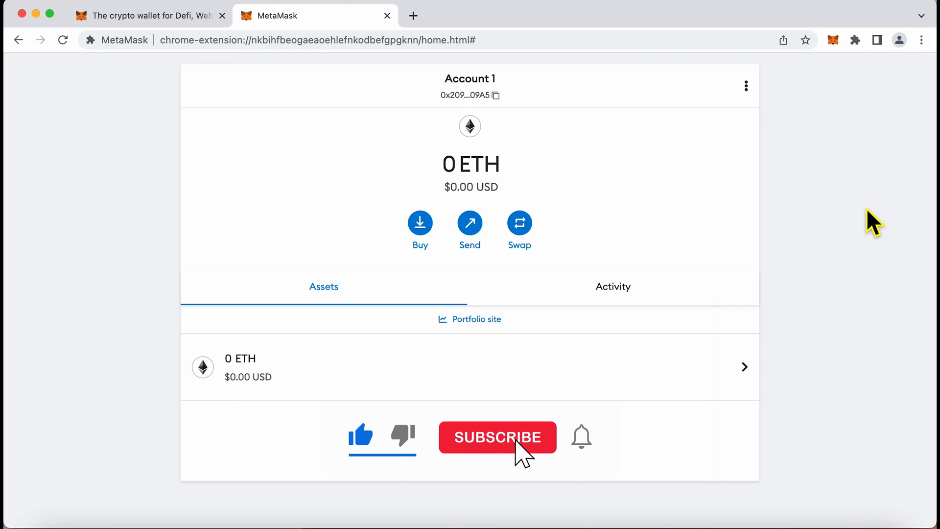
pyautogui.click(496, 437)
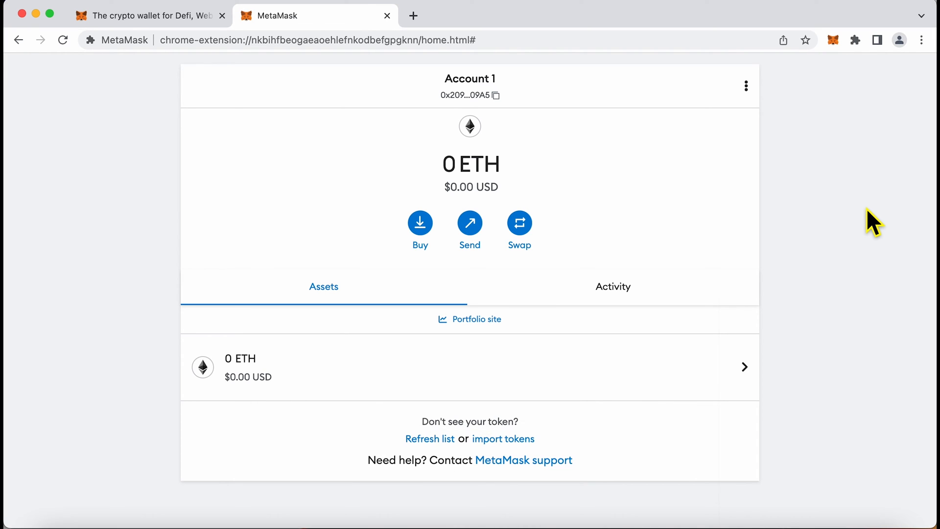
pyautogui.moveTo(833, 40)
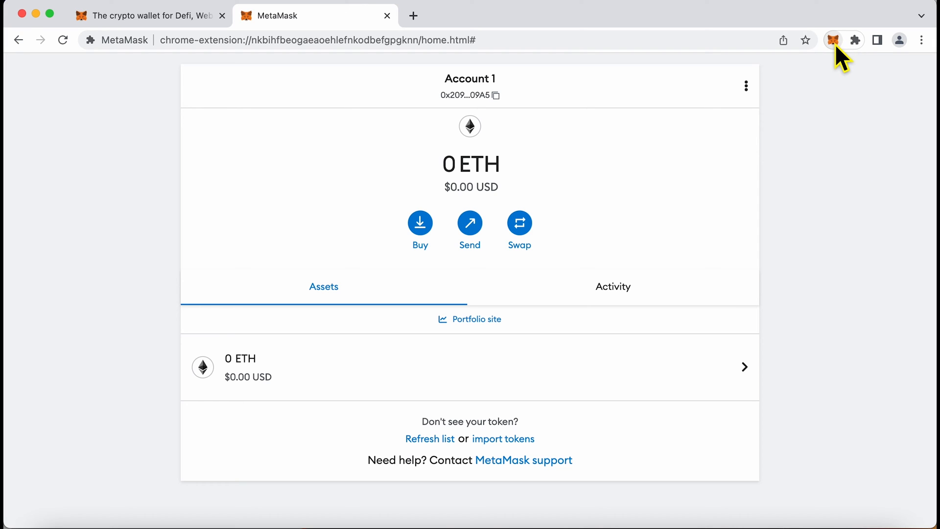
# View Account 1 on Ethereum Mainnet in the MetaMask popup
pyautogui.click(832, 40)
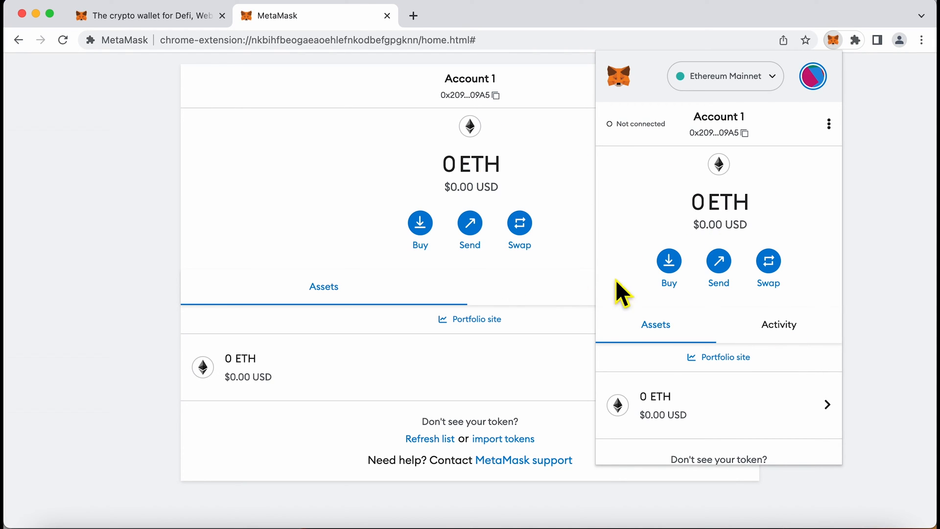
pyautogui.moveTo(620, 336)
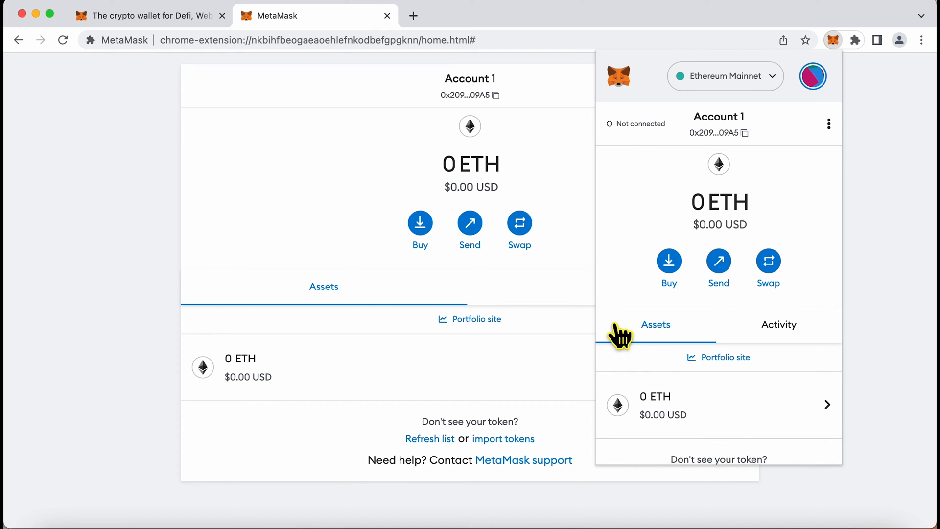
pyautogui.moveTo(412, 15)
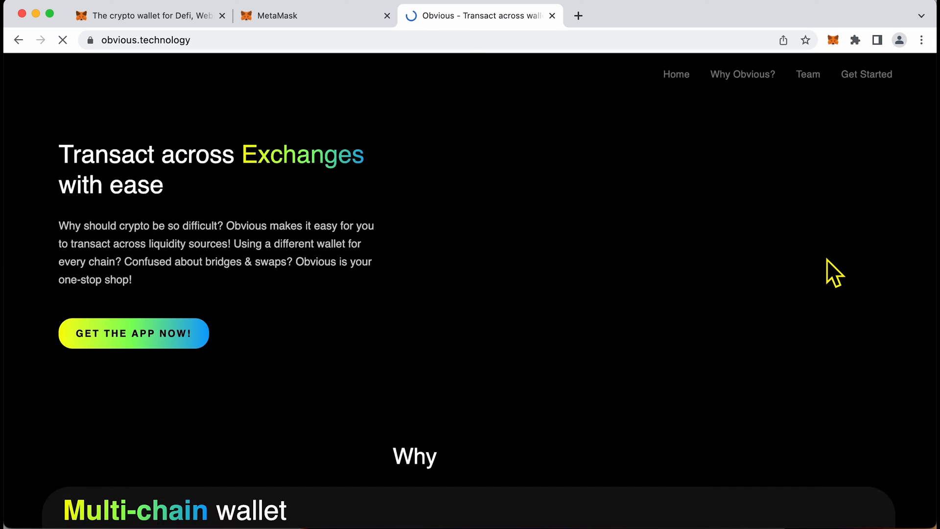
# Scroll through the obvious.technology landing page
pyautogui.scroll(-3)
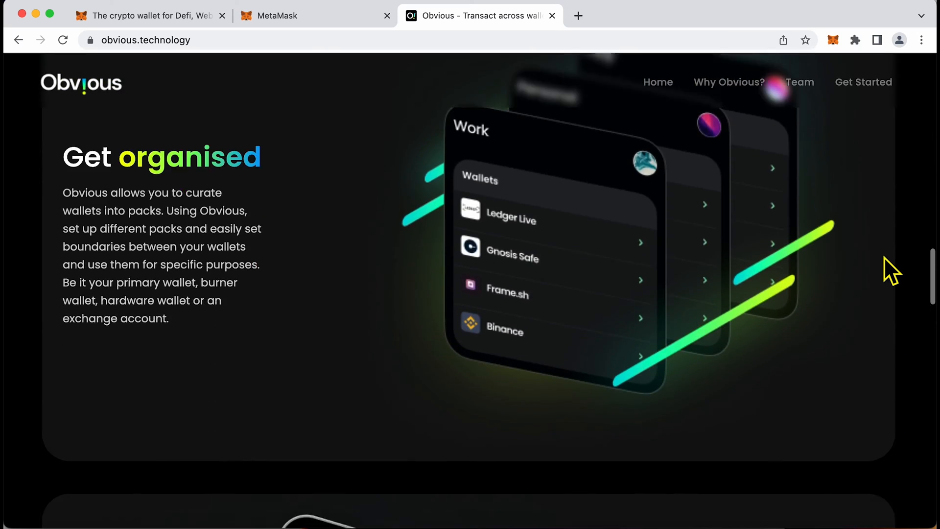
pyautogui.scroll(-3)
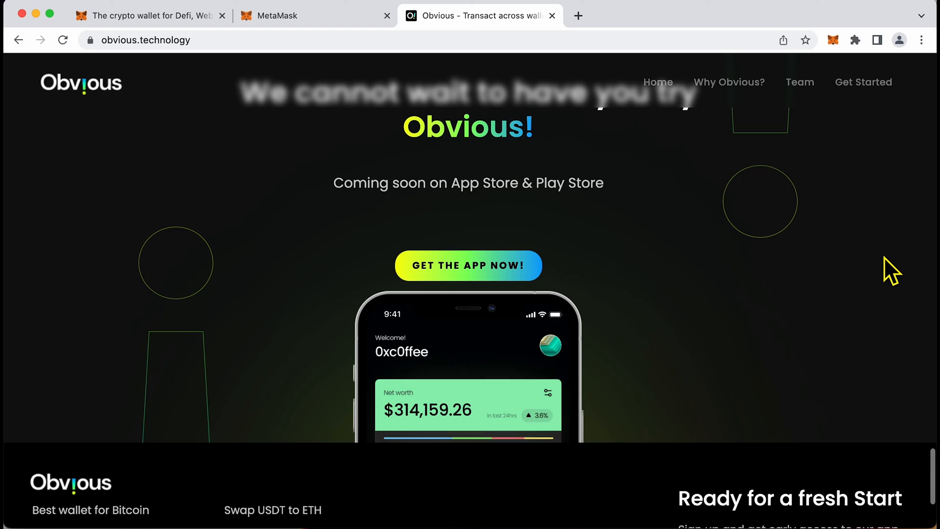
pyautogui.scroll(-3)
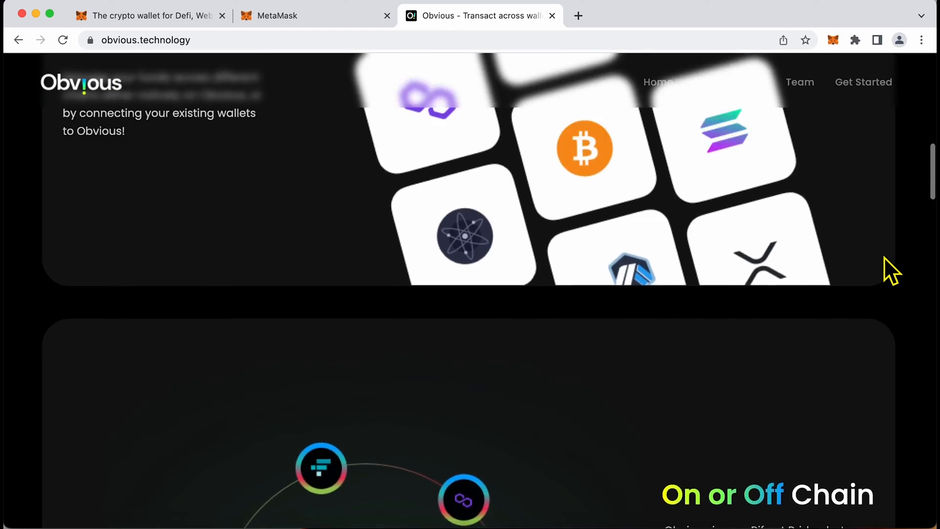
pyautogui.scroll(3)
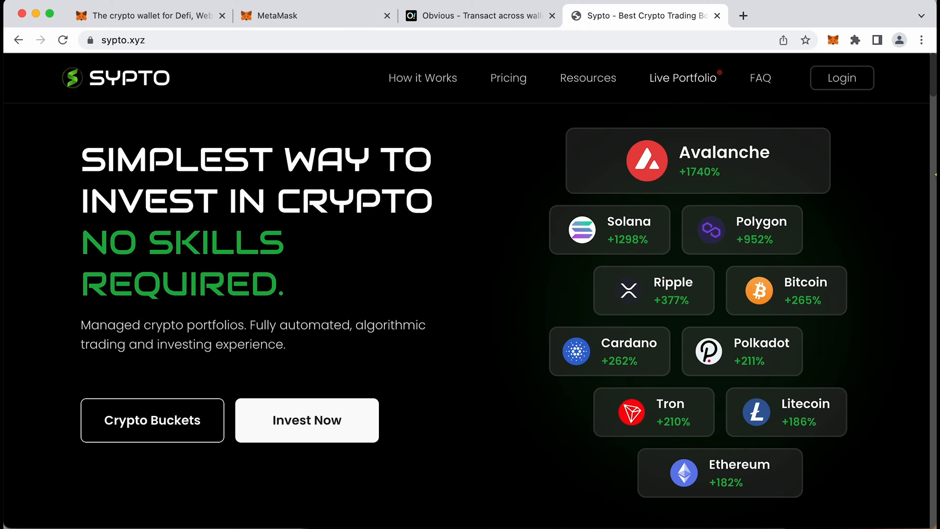
pyautogui.scroll(-3)
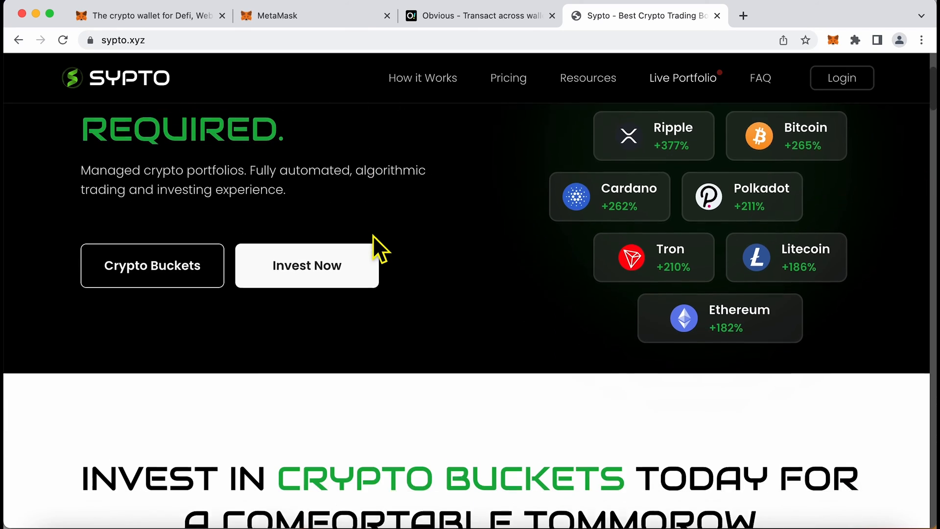
pyautogui.scroll(-3)
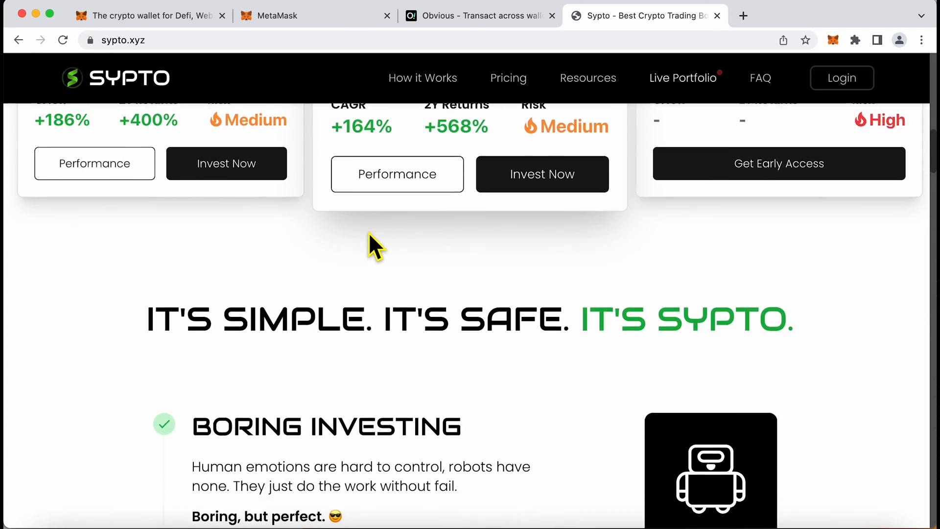
pyautogui.scroll(3)
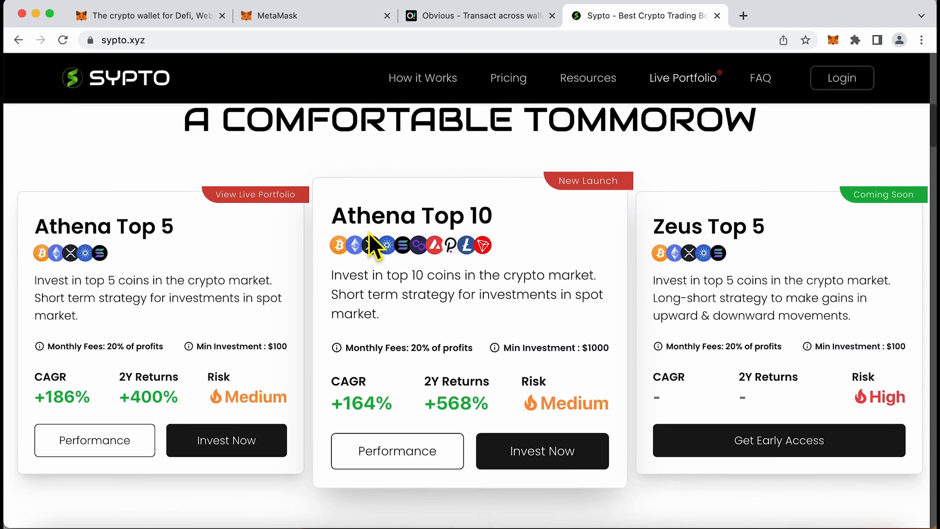
pyautogui.scroll(3)
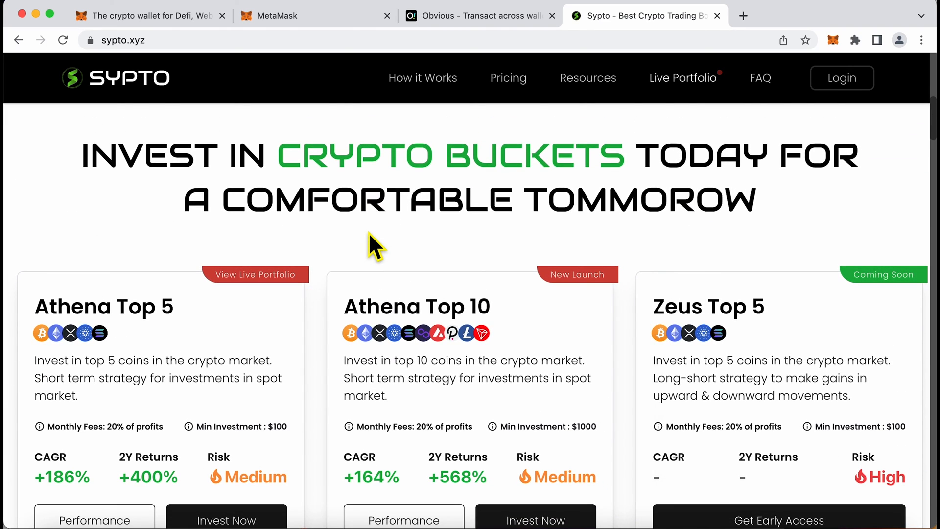
pyautogui.scroll(-3)
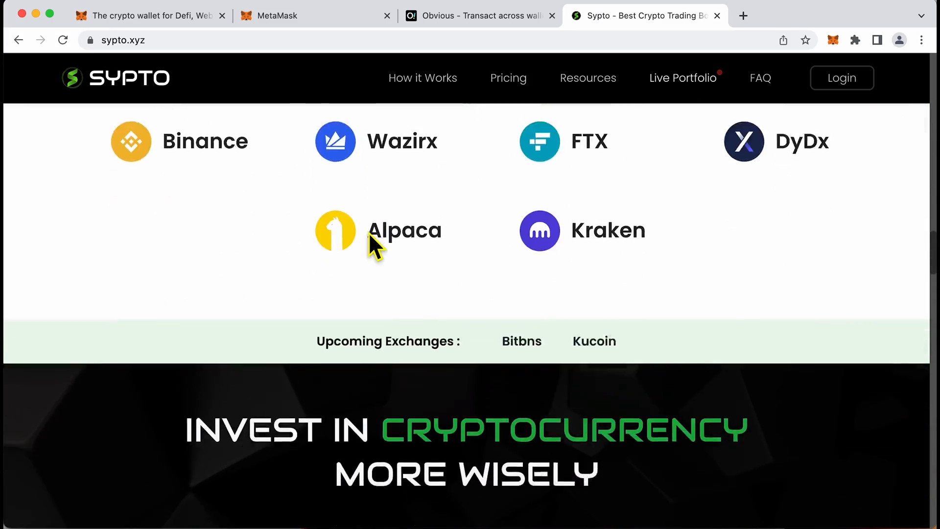
pyautogui.scroll(-3)
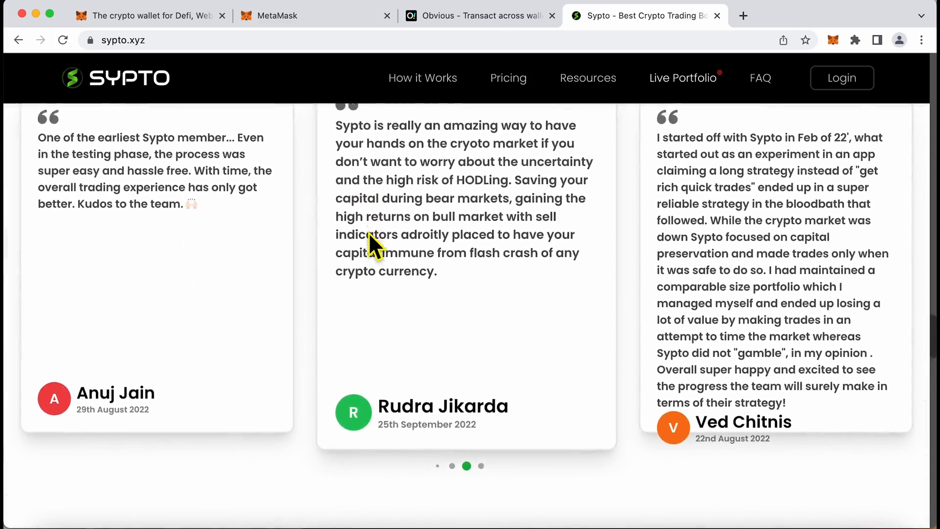
pyautogui.scroll(-3)
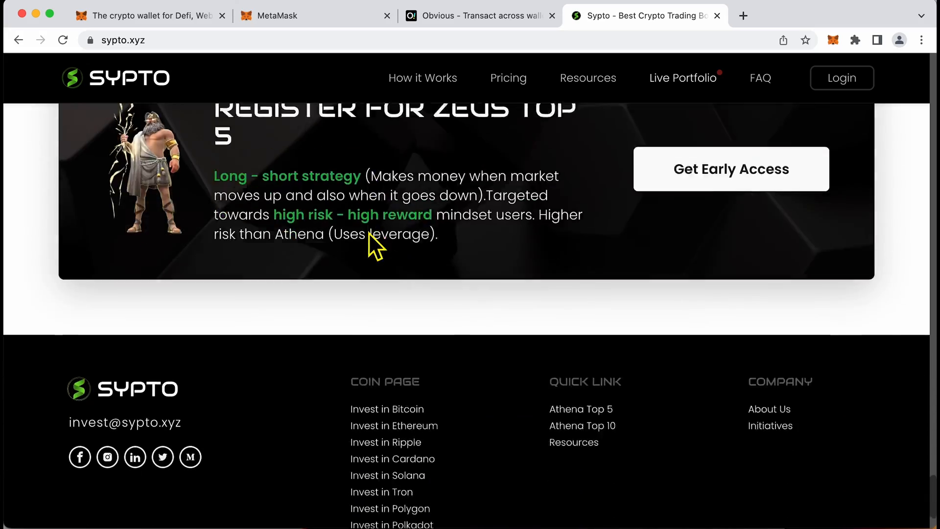
pyautogui.scroll(3)
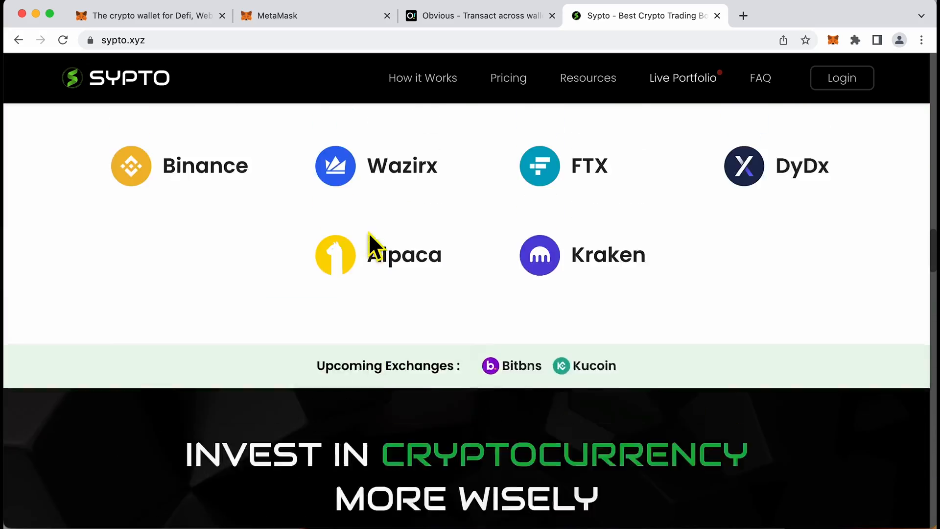
pyautogui.scroll(3)
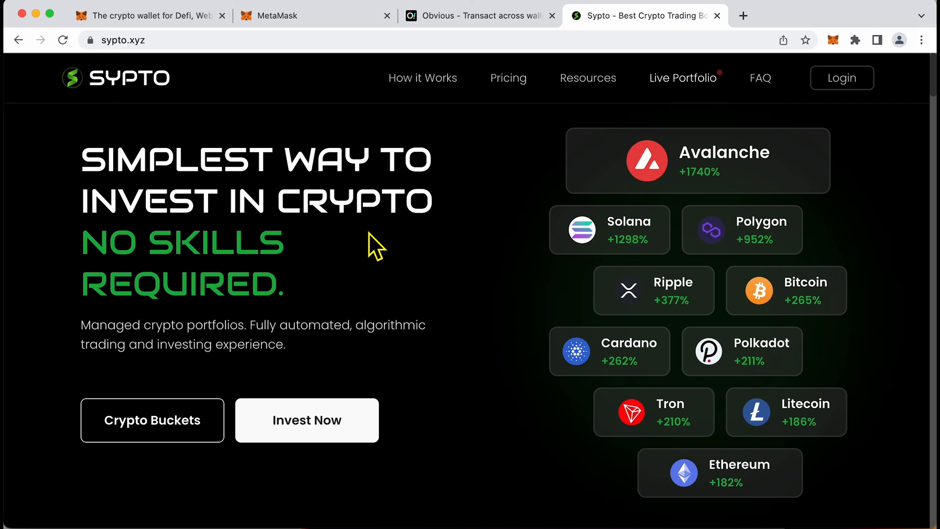
pyautogui.moveTo(438, 247)
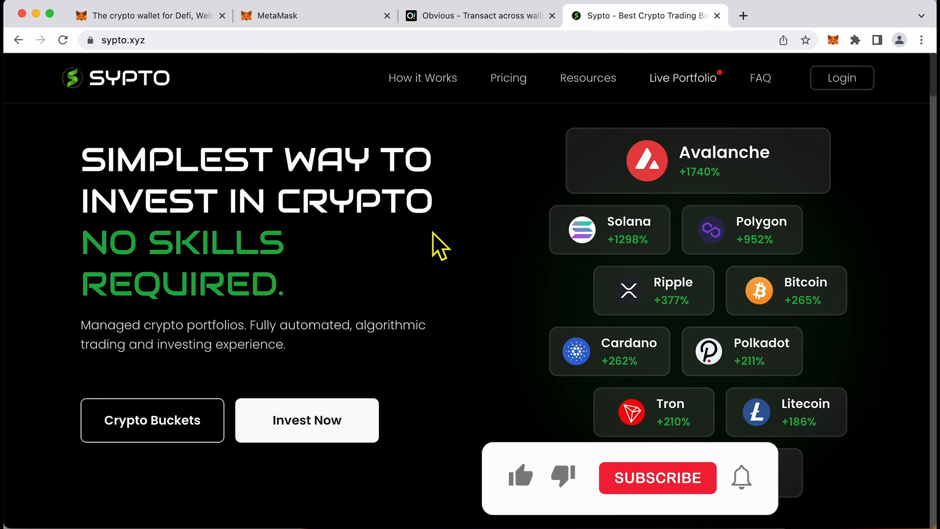
pyautogui.click(521, 478)
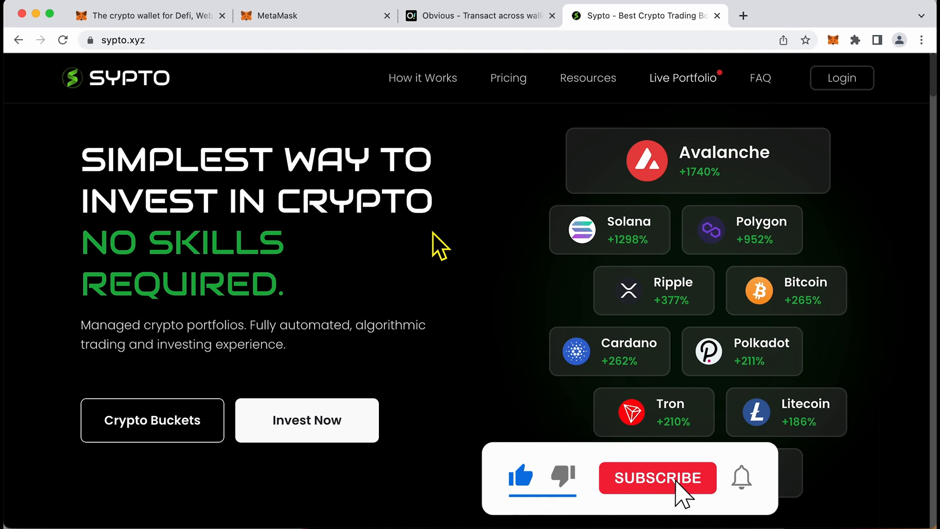
pyautogui.click(656, 478)
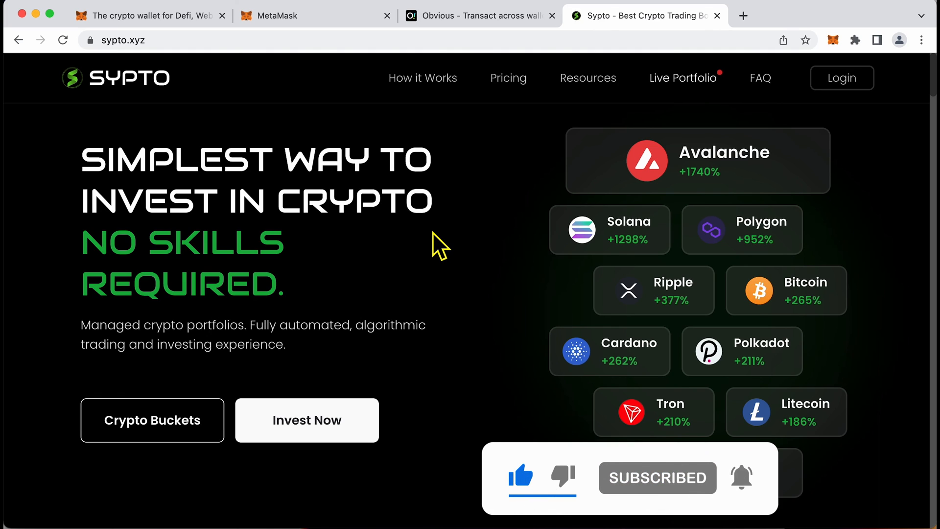